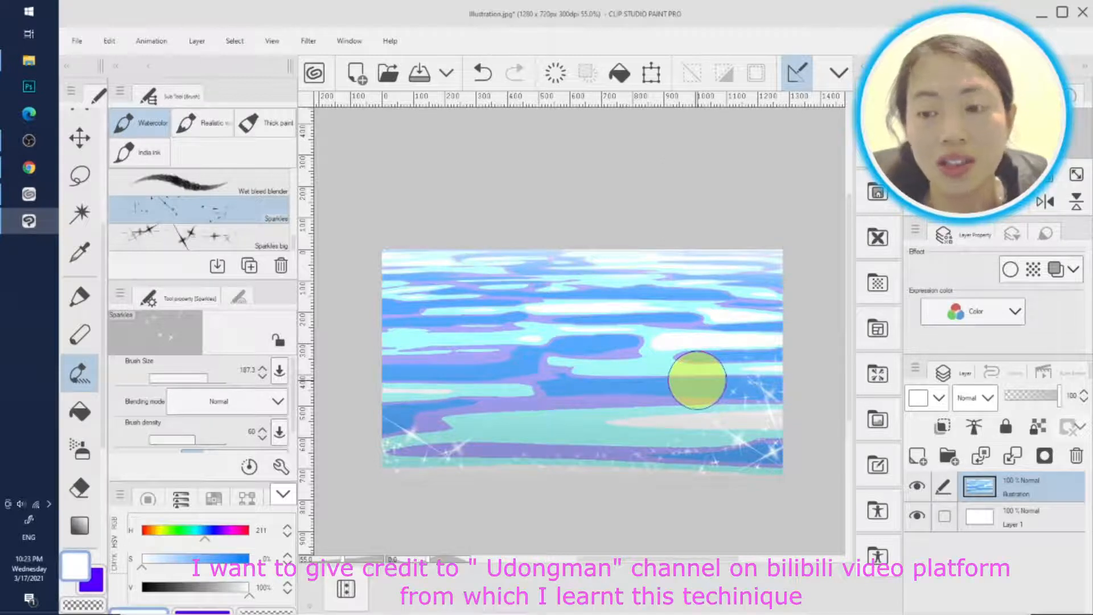
# Hide the sample Illustration layer and add a new blank raster layer above it
pyautogui.click(917, 486)
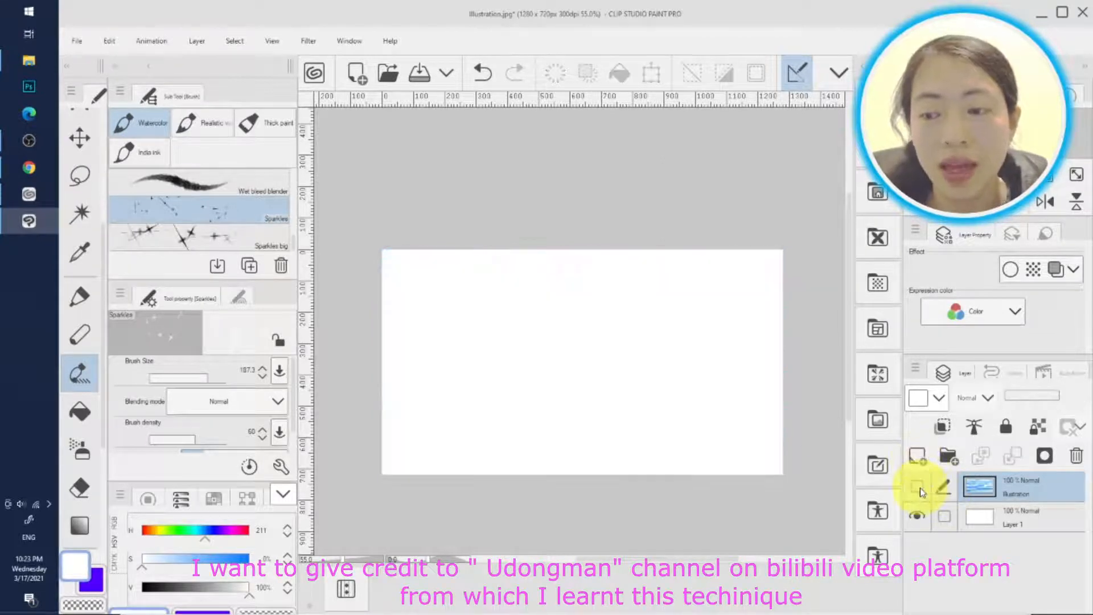
pyautogui.click(916, 464)
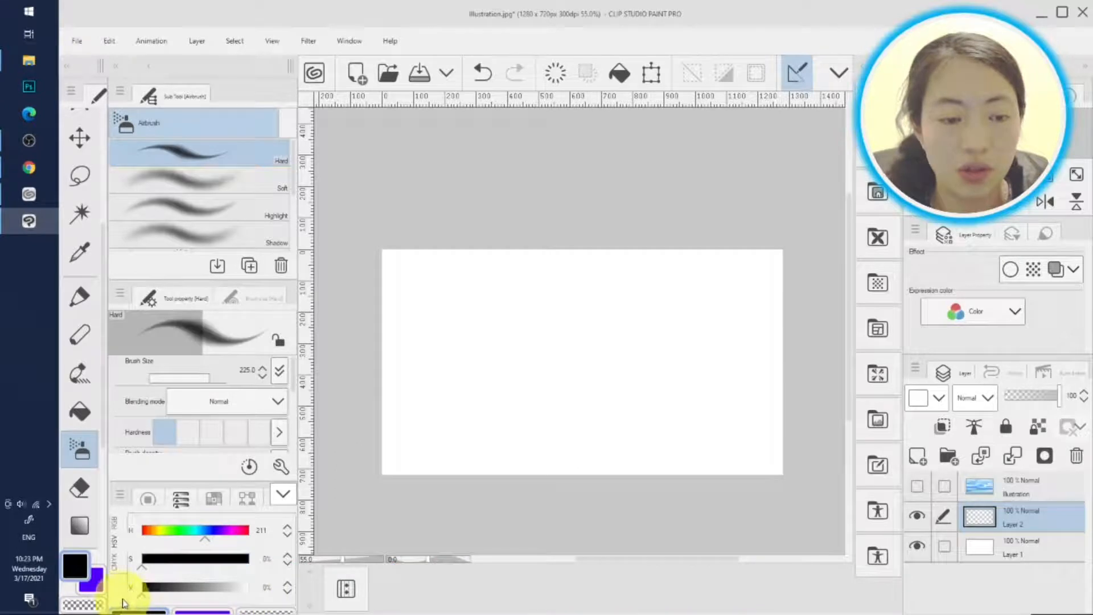
# Paint a black airbrush squiggle and add a Posterization correction layer banding it into greys
pyautogui.click(564, 262)
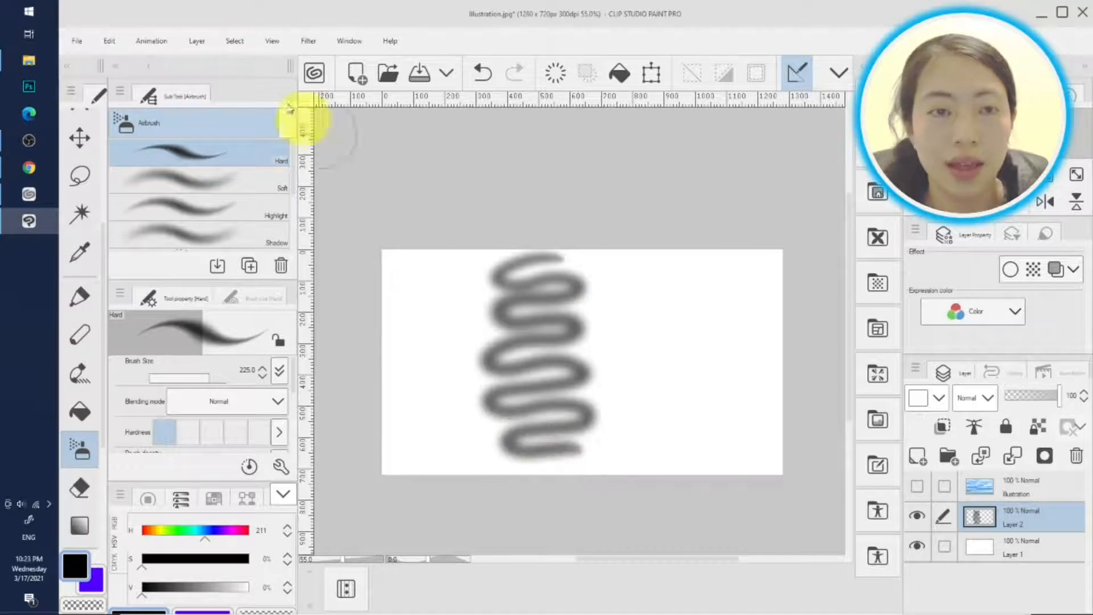
pyautogui.click(197, 41)
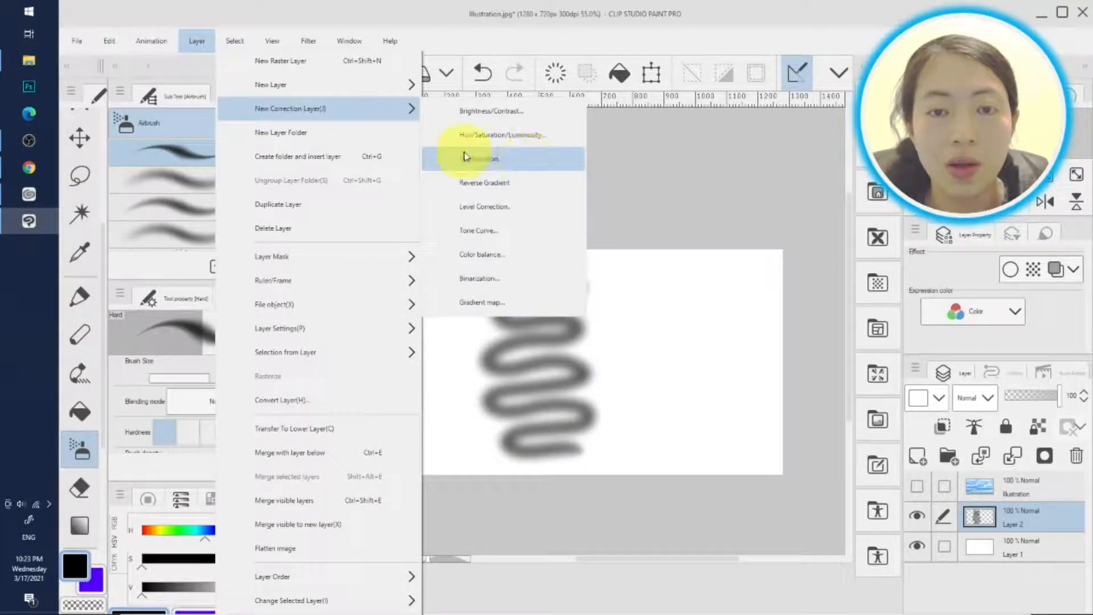
pyautogui.moveTo(542, 171)
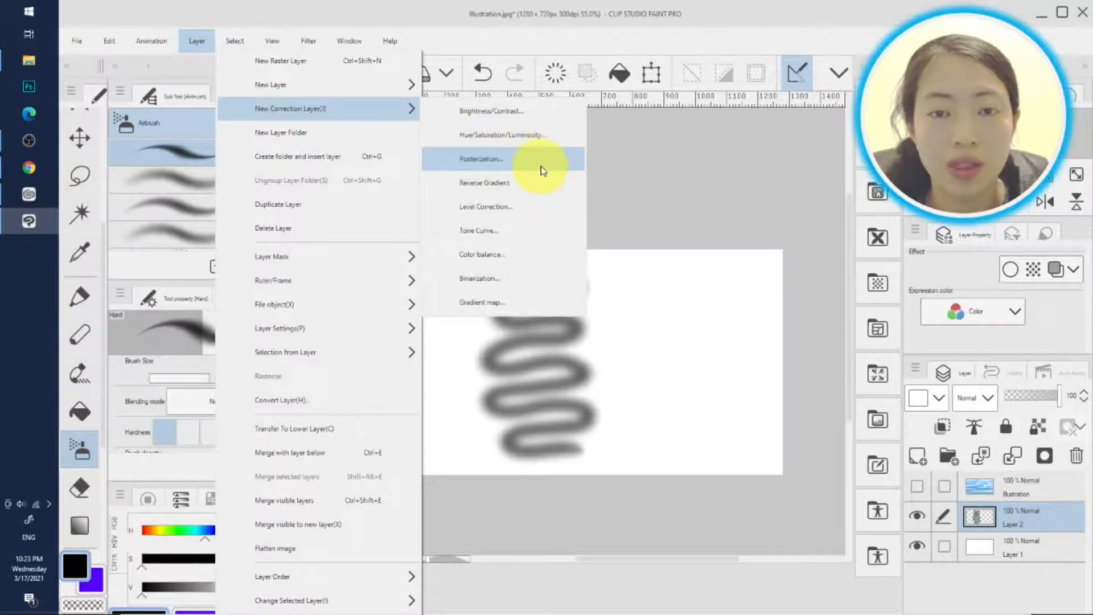
pyautogui.click(480, 159)
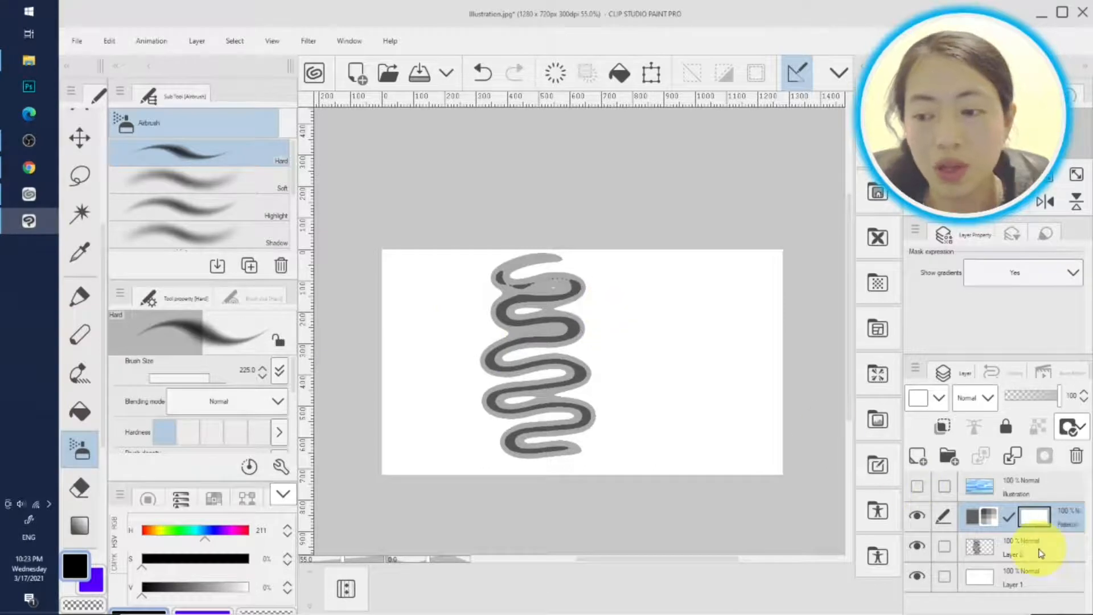
# Return to Layer 2 and fill the canvas with horizontal airbrushed ripple strokes
pyautogui.click(1011, 547)
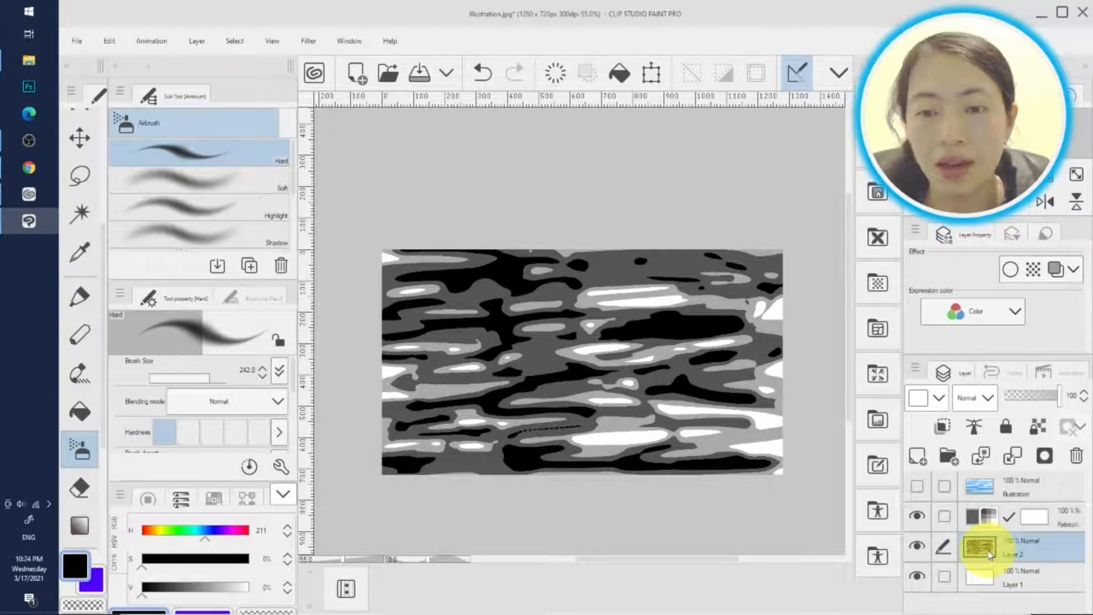
# Enable the Layer Color effect on Layer 2, tinting the ripples blue, cyan and lavender
pyautogui.click(592, 318)
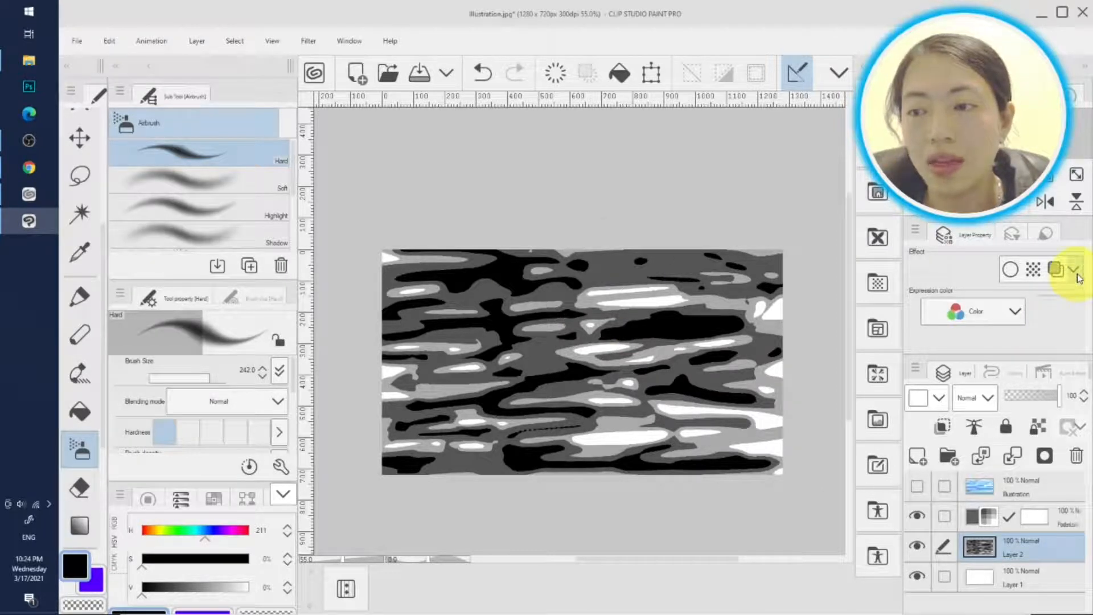
pyautogui.moveTo(1055, 271)
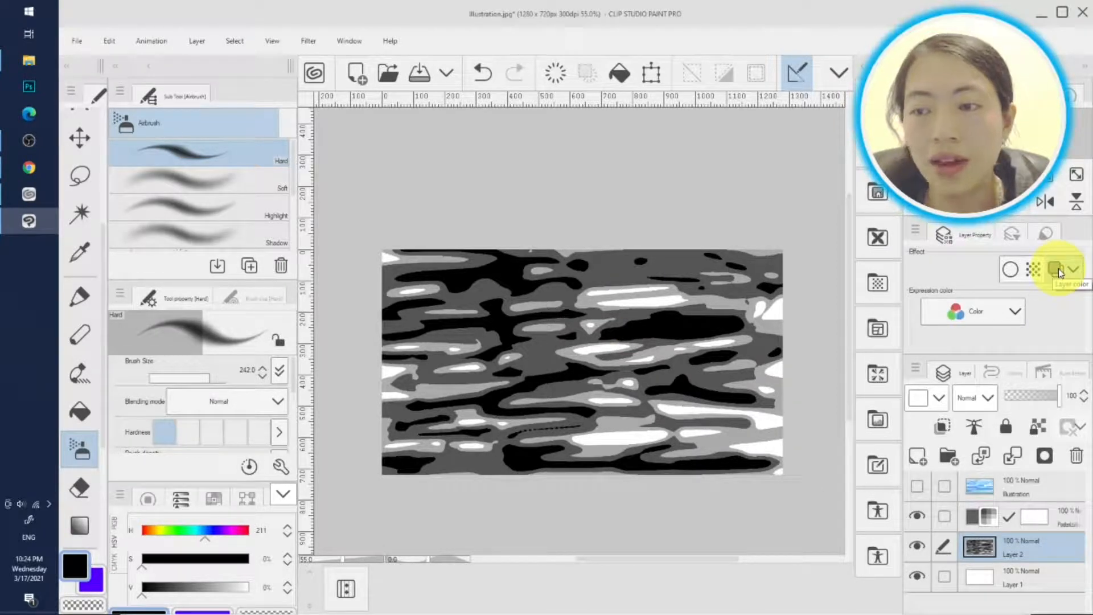
pyautogui.click(1054, 270)
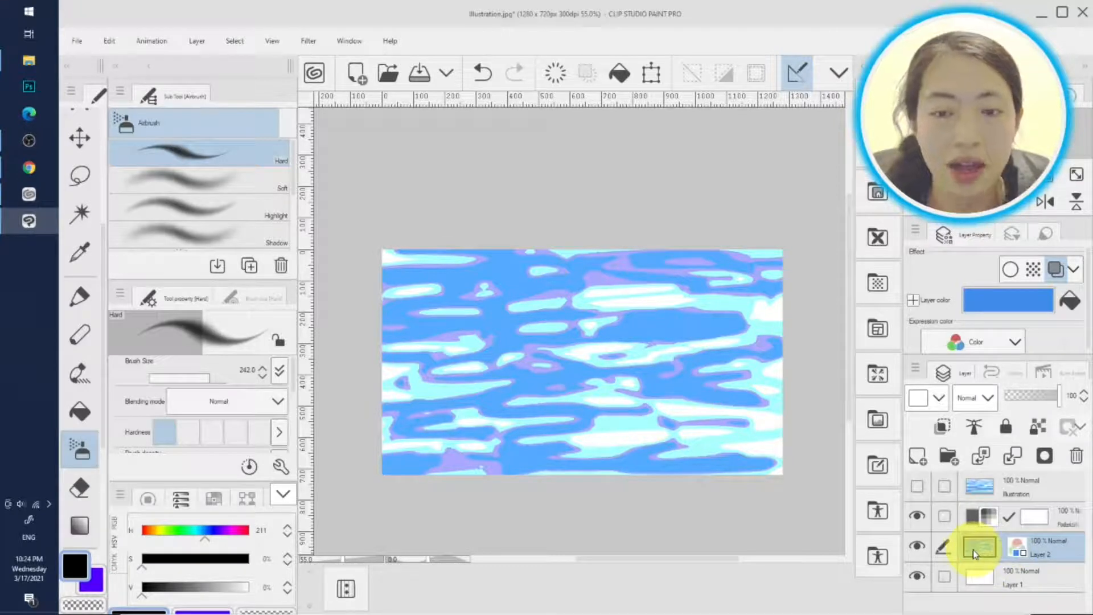
pyautogui.click(975, 548)
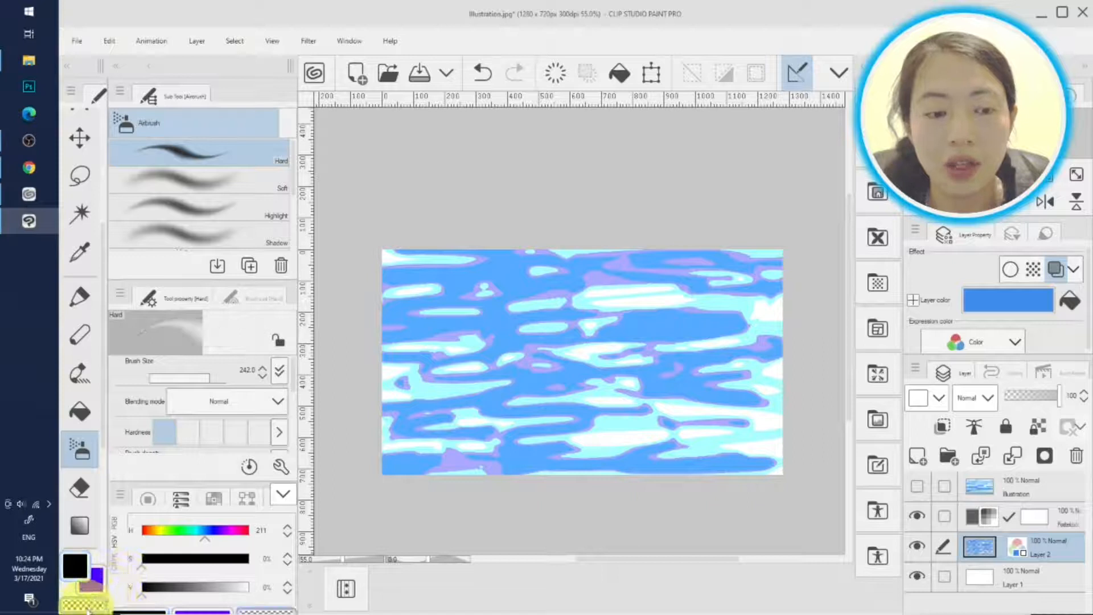
pyautogui.click(449, 293)
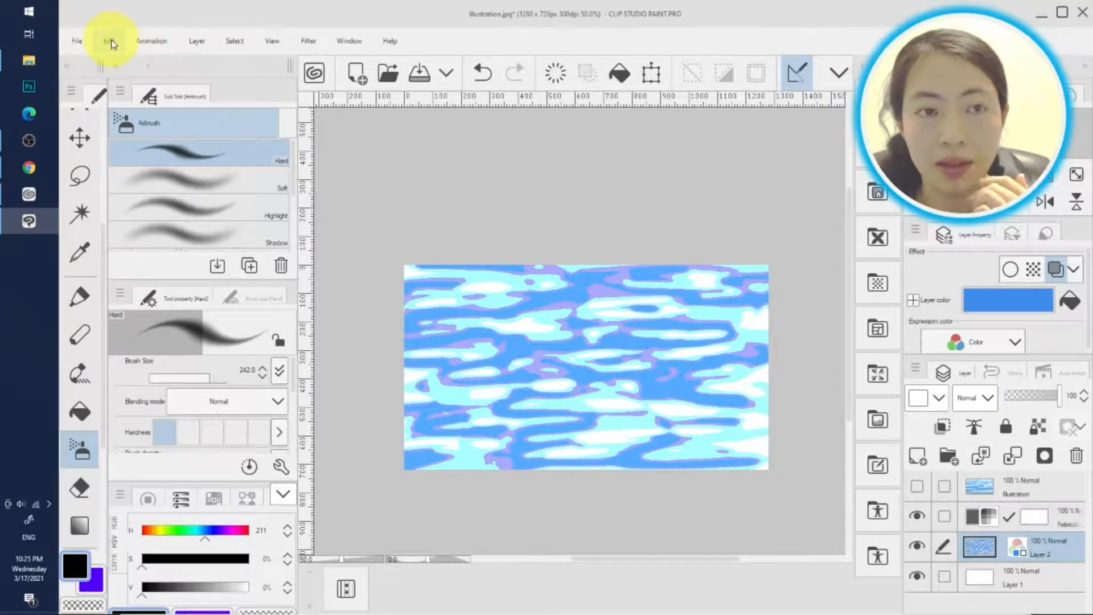
# Apply a Perspective transform widening the bottom so ripples recede toward the top, and confirm
pyautogui.click(109, 41)
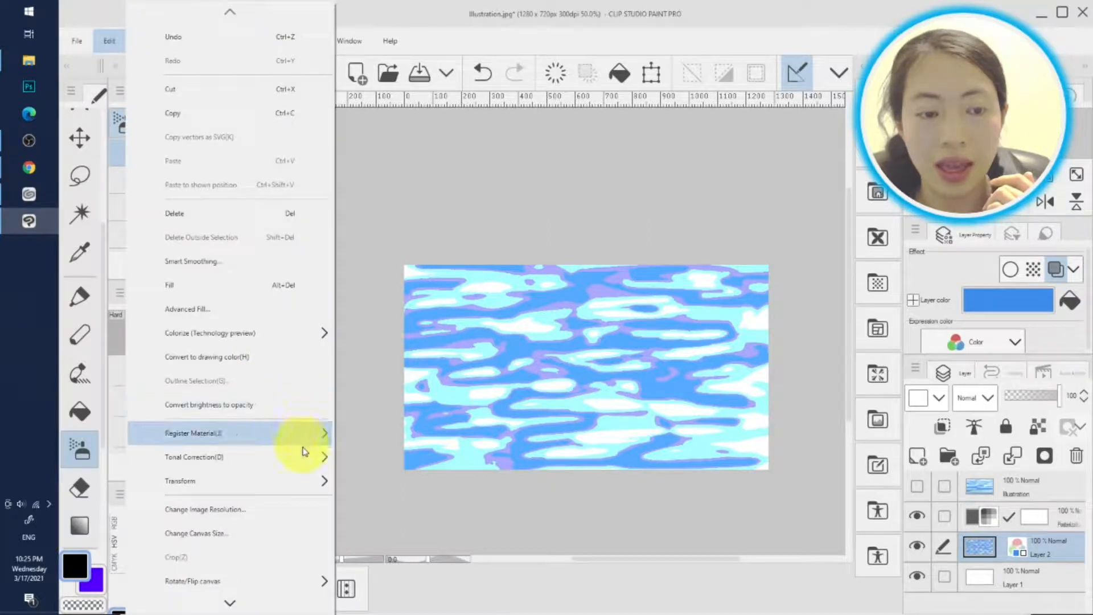
pyautogui.click(180, 481)
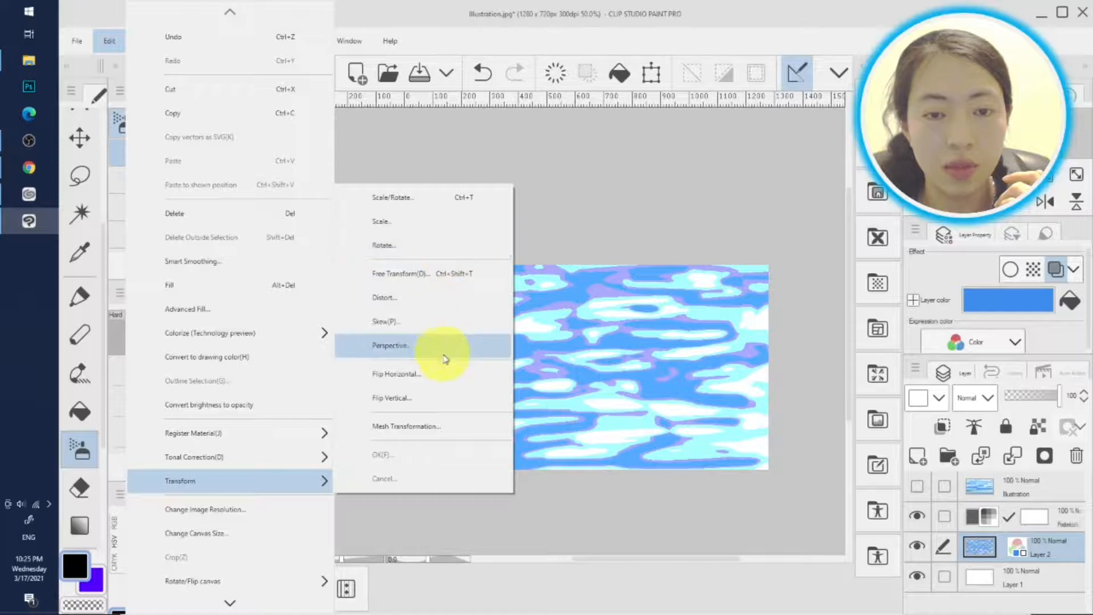
pyautogui.click(389, 345)
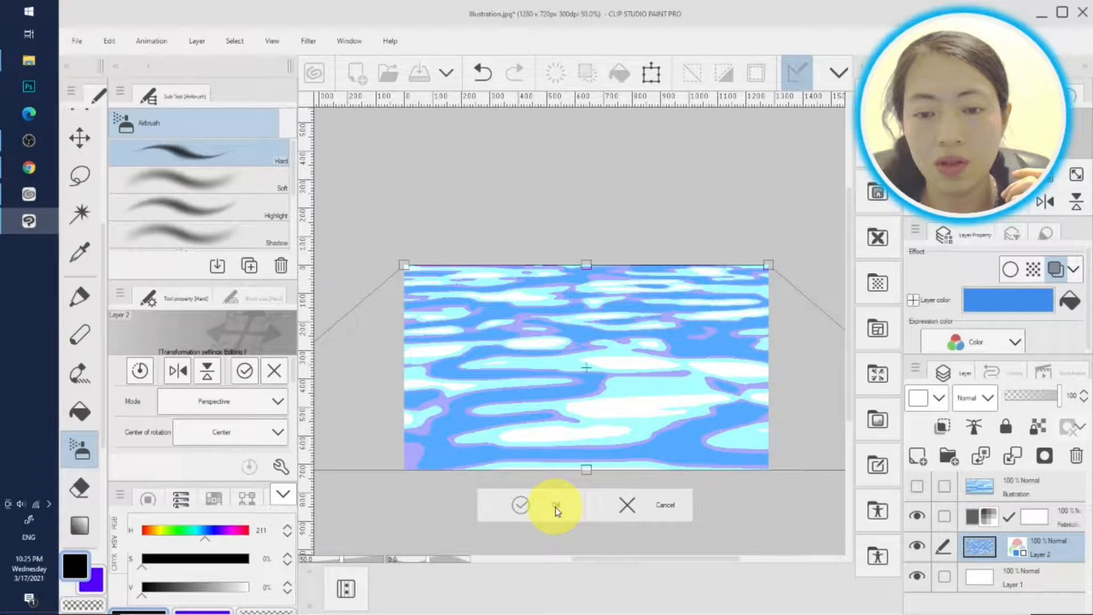
pyautogui.click(521, 505)
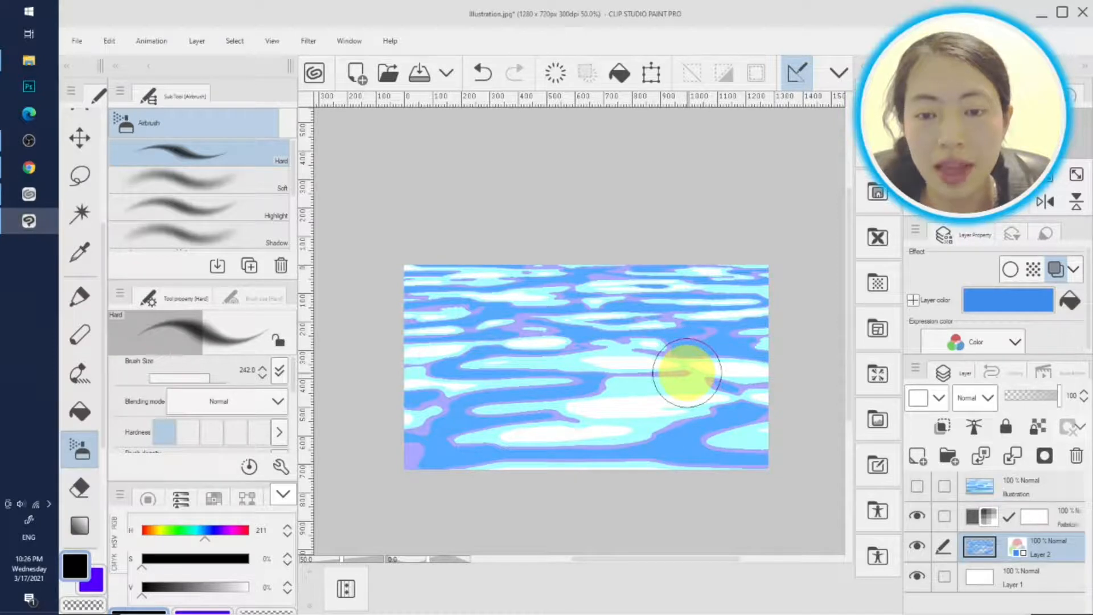
pyautogui.moveTo(594, 485)
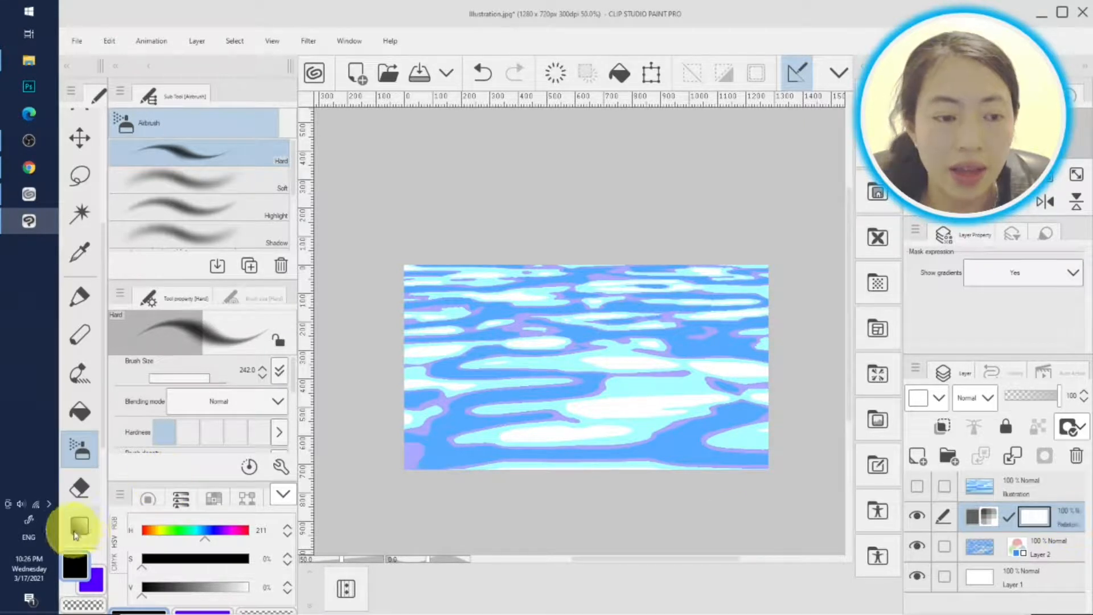
# Drag a white-to-transparent gradient down from the top as a new haze layer
pyautogui.click(79, 450)
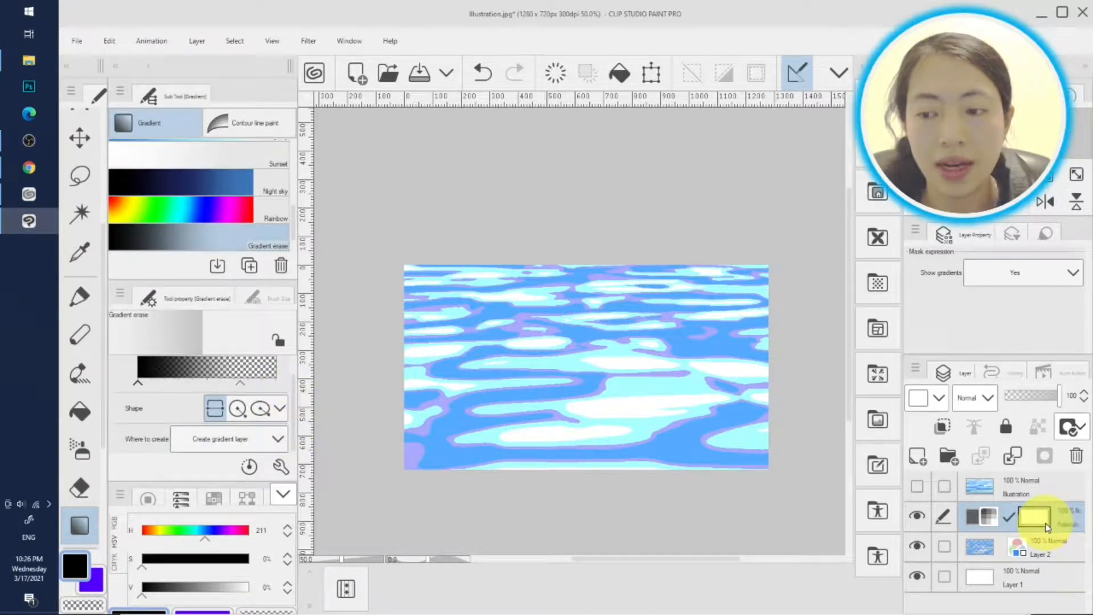
pyautogui.click(527, 312)
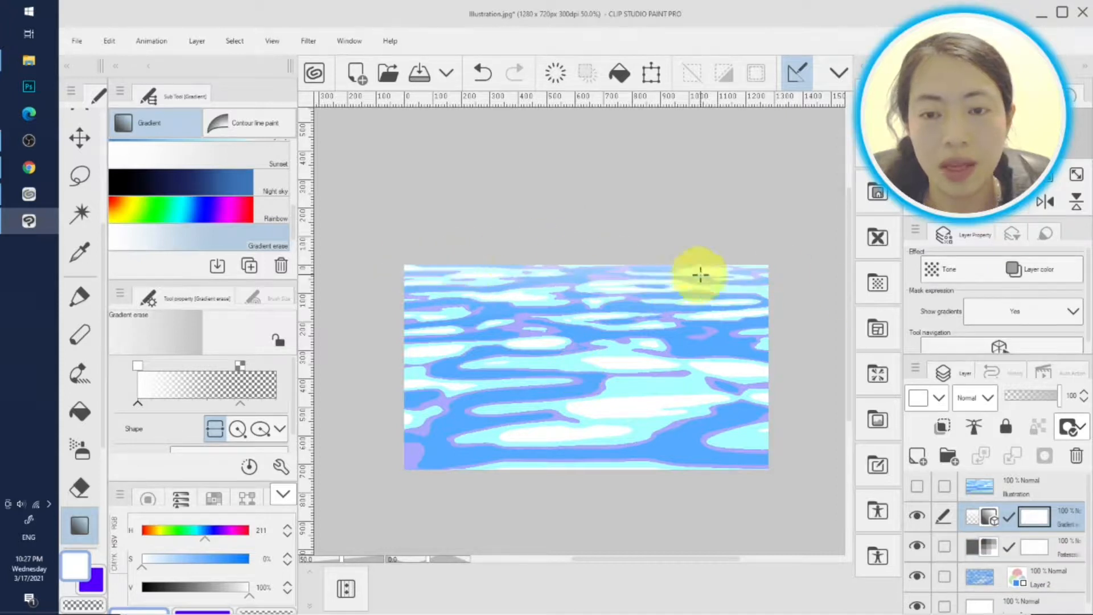
pyautogui.moveTo(575, 281)
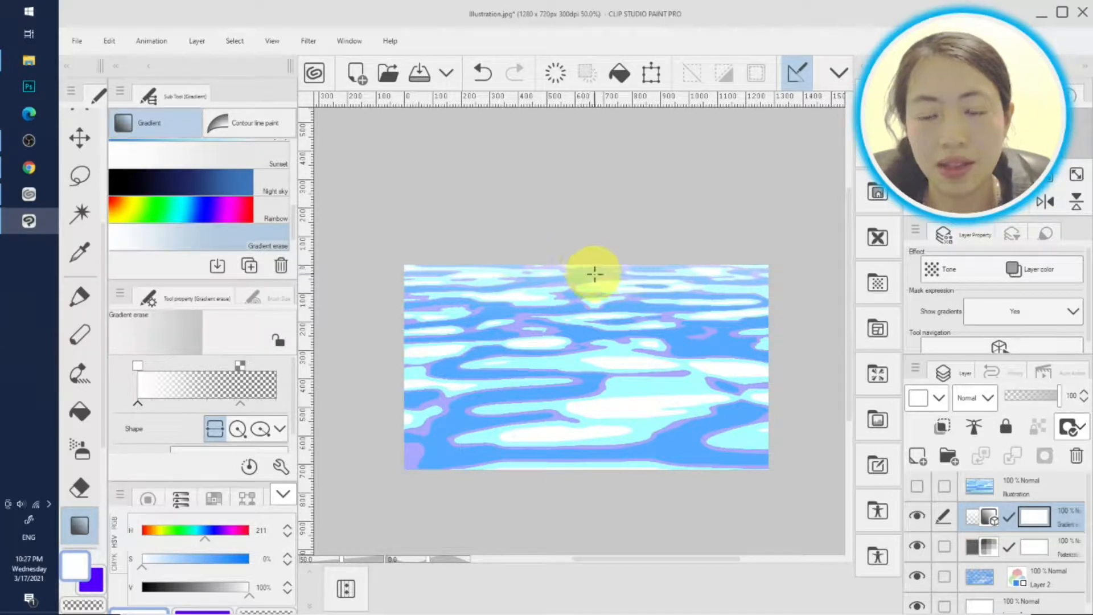
pyautogui.moveTo(696, 253)
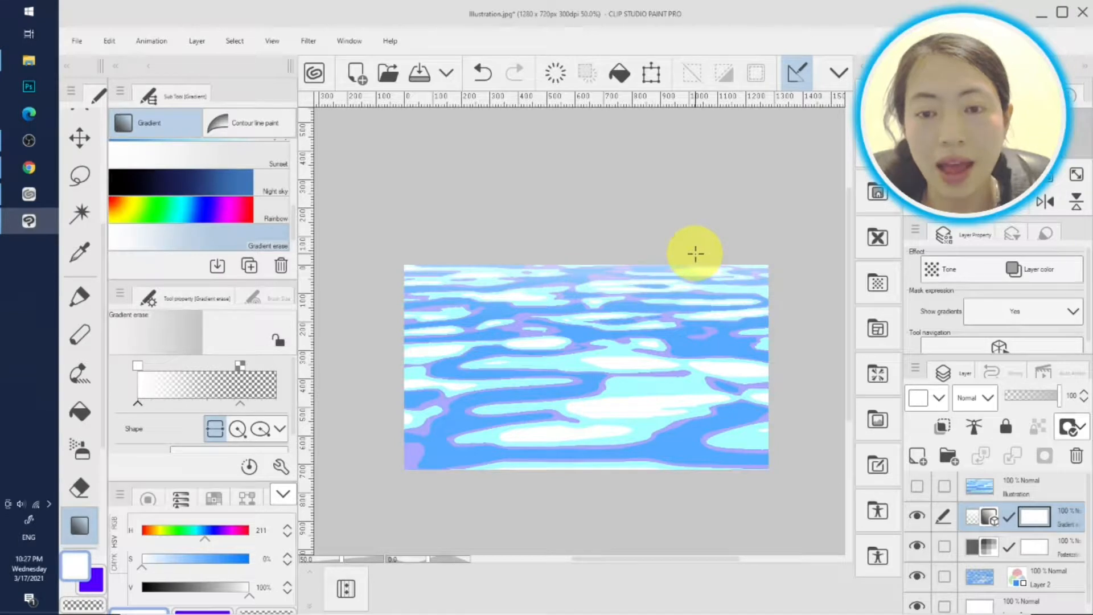
pyautogui.moveTo(635, 267)
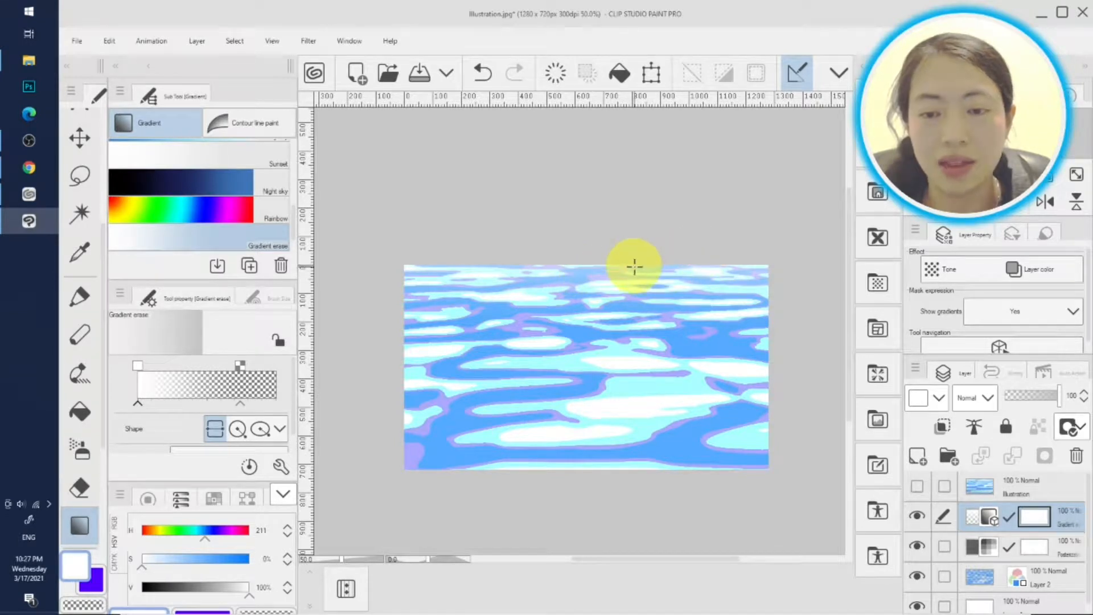
pyautogui.moveTo(651, 424)
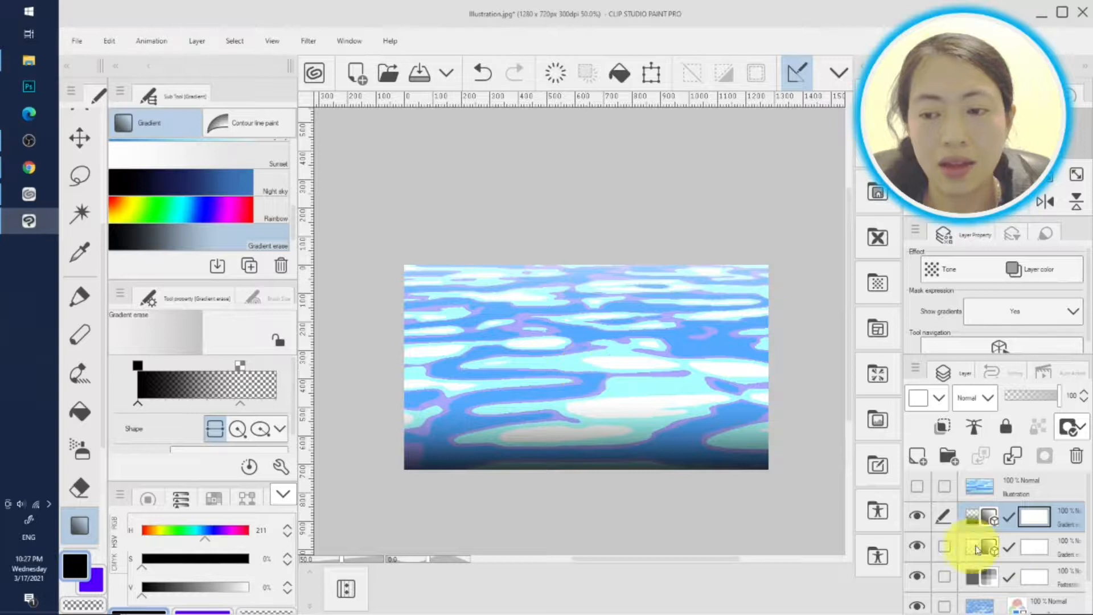
# Add a black-to-transparent gradient from the bottom and set its blending mode to Multiply
pyautogui.click(987, 398)
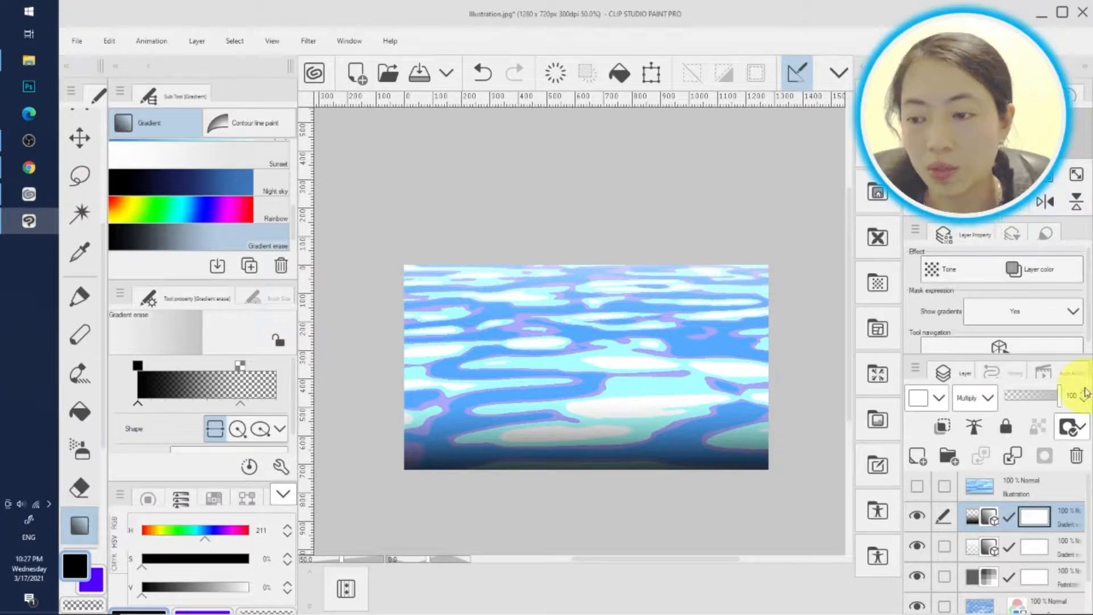
pyautogui.moveTo(851, 404)
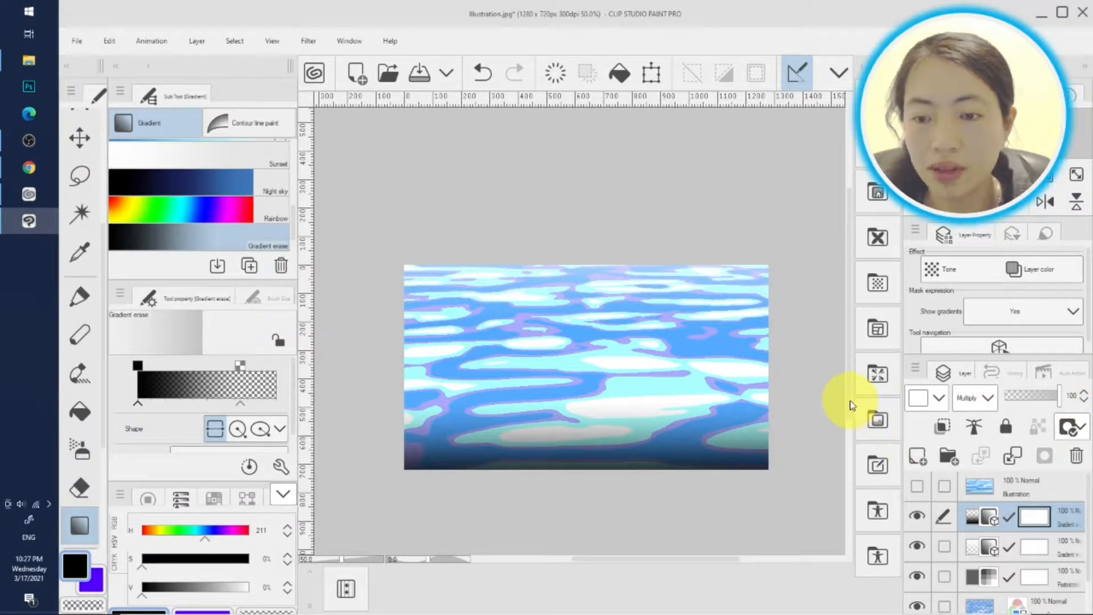
pyautogui.moveTo(851, 418)
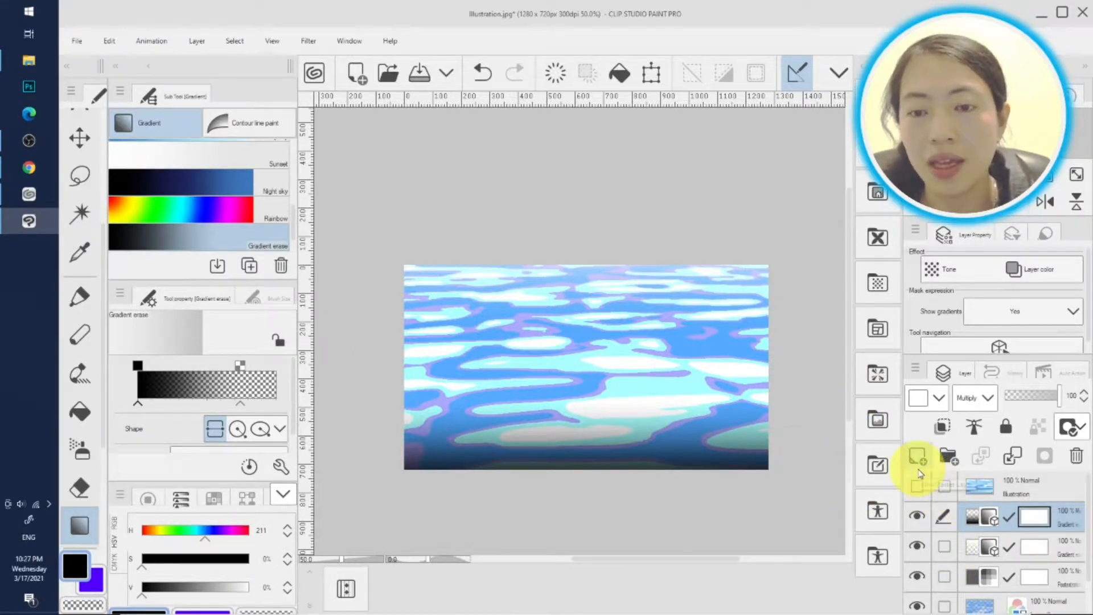
# Add a new raster layer and choose the Sparkles big brush with white
pyautogui.click(918, 456)
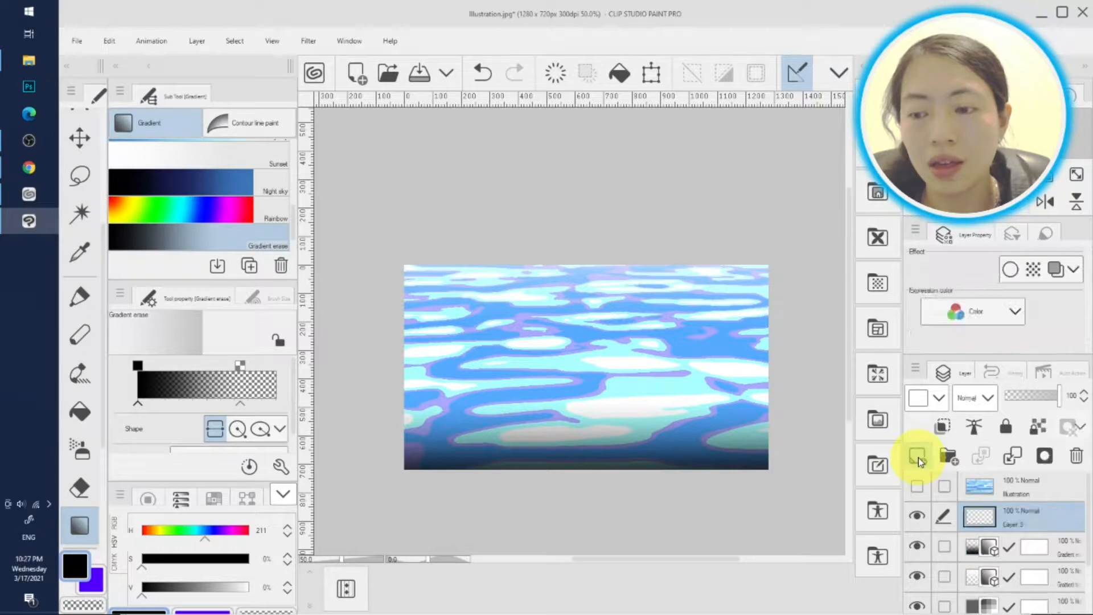
pyautogui.moveTo(121, 374)
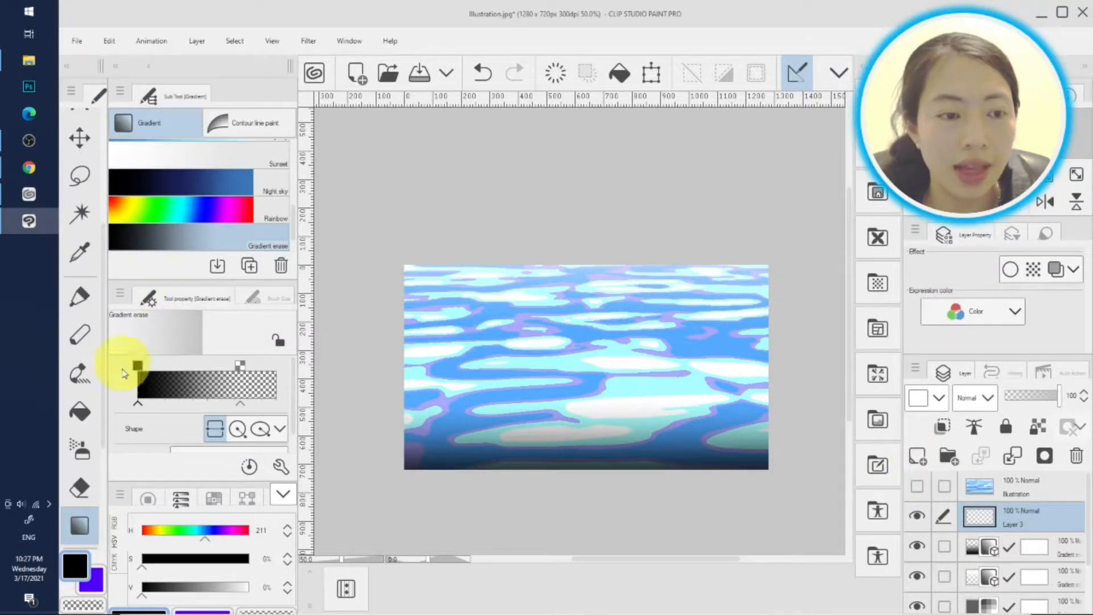
pyautogui.click(79, 373)
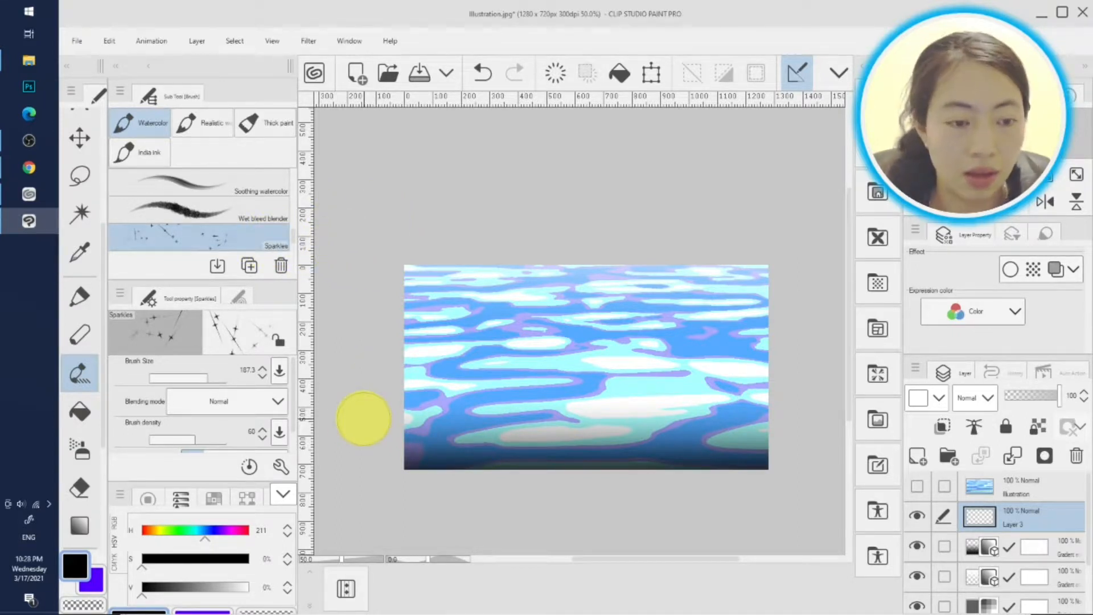
pyautogui.moveTo(139, 600)
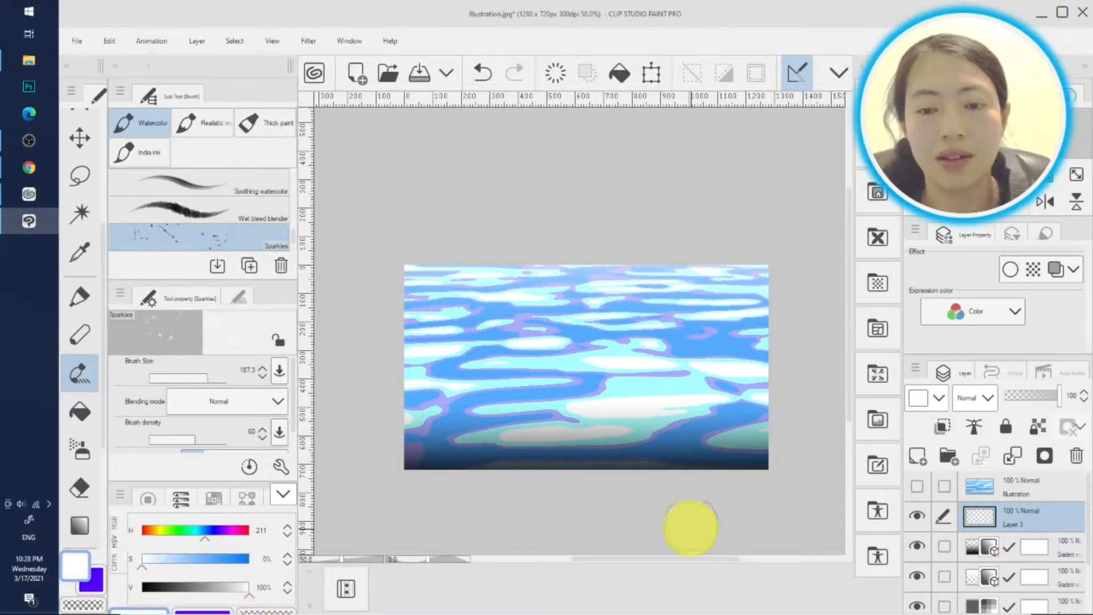
pyautogui.moveTo(405, 424)
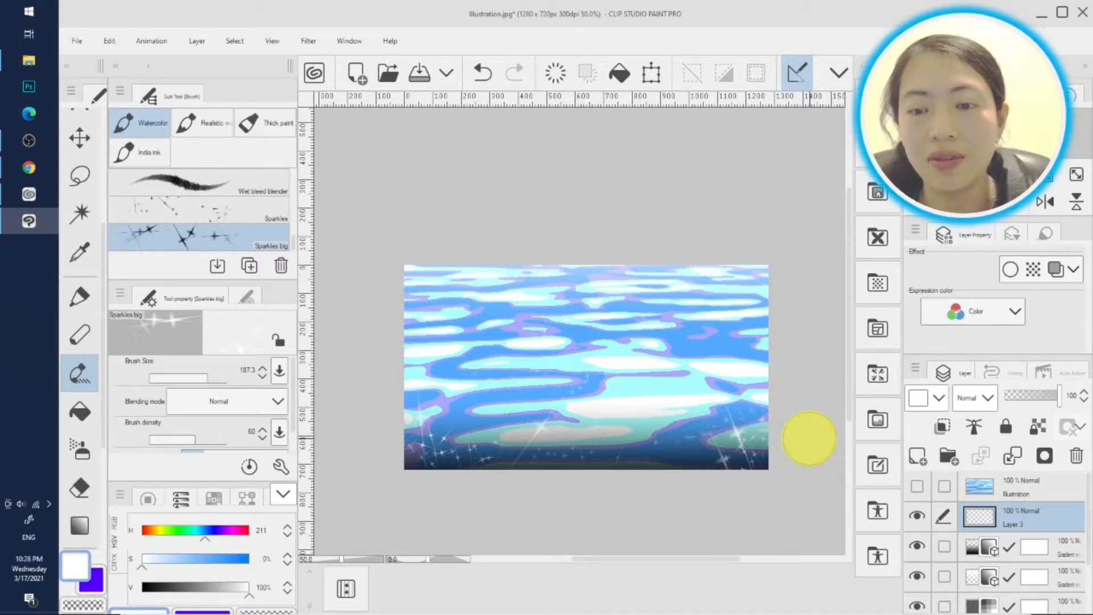
pyautogui.moveTo(851, 391)
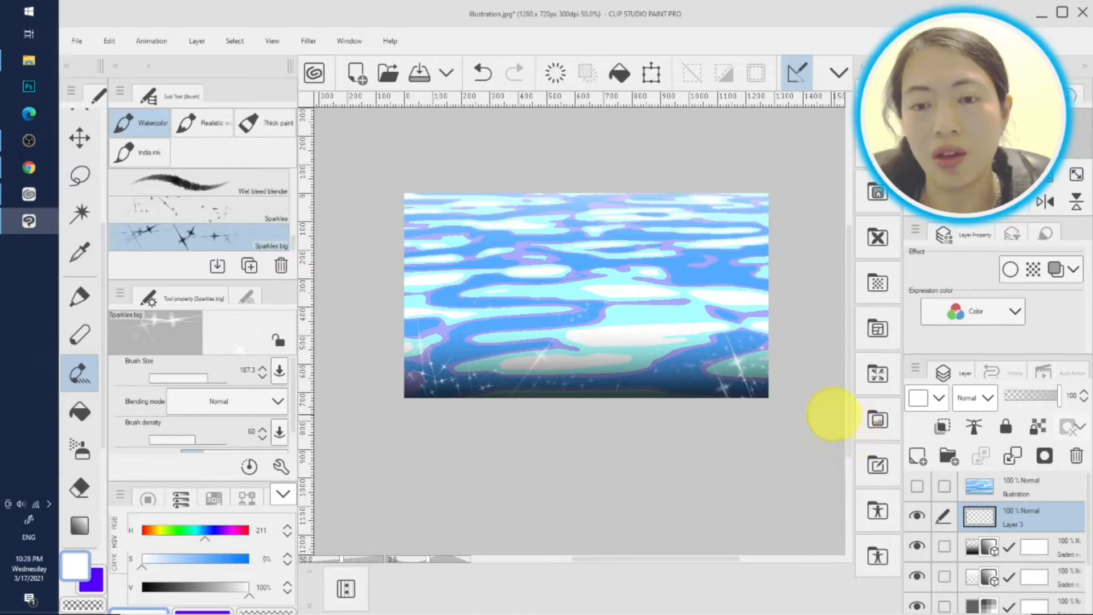
pyautogui.moveTo(856, 425)
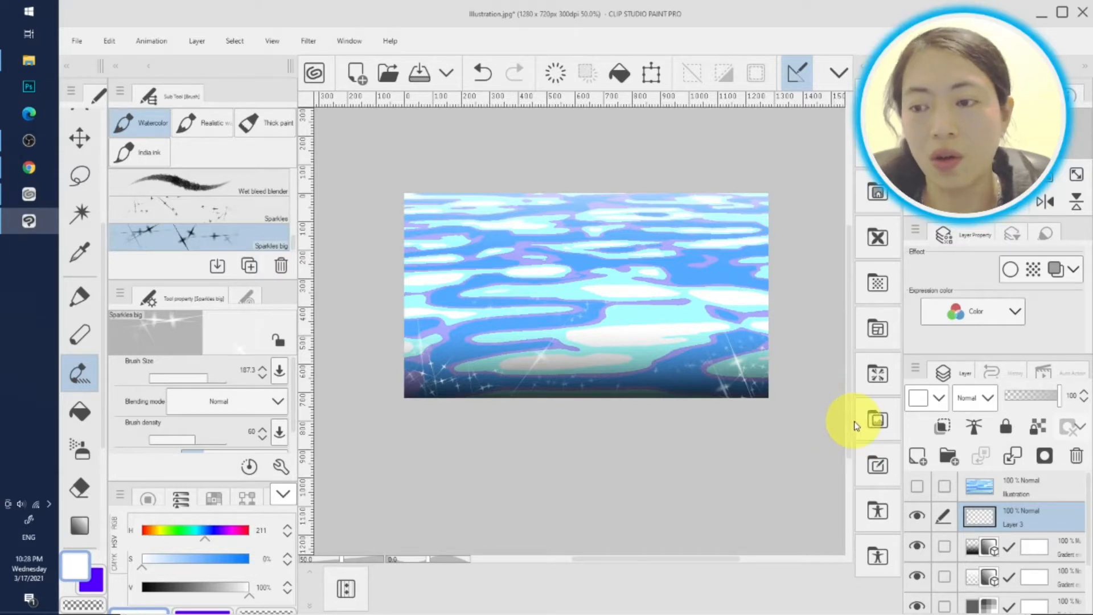